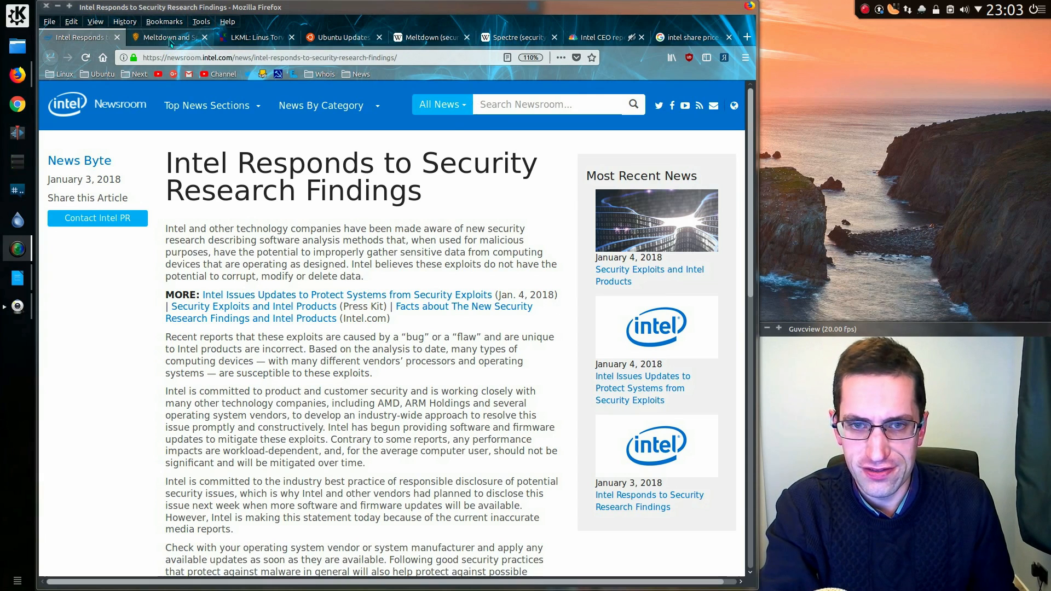
# - Switch to the meltdownattack.com overview of Meltdown and Spectre
pyautogui.click(164, 37)
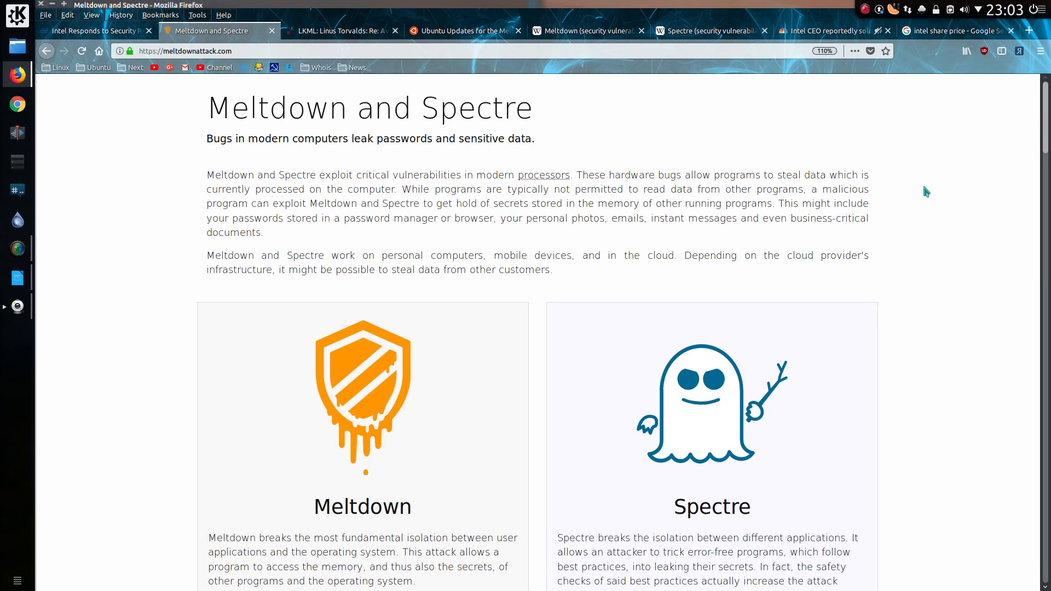
# - Scroll past the bug descriptions to the reporting researchers and Questions & Answers
pyautogui.scroll(-3)
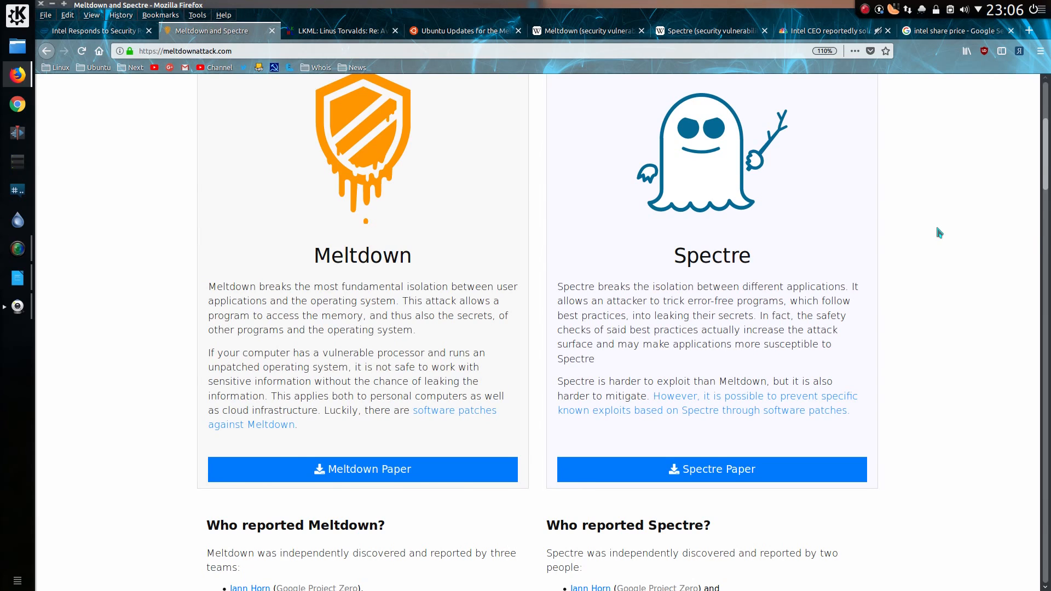
pyautogui.scroll(-3)
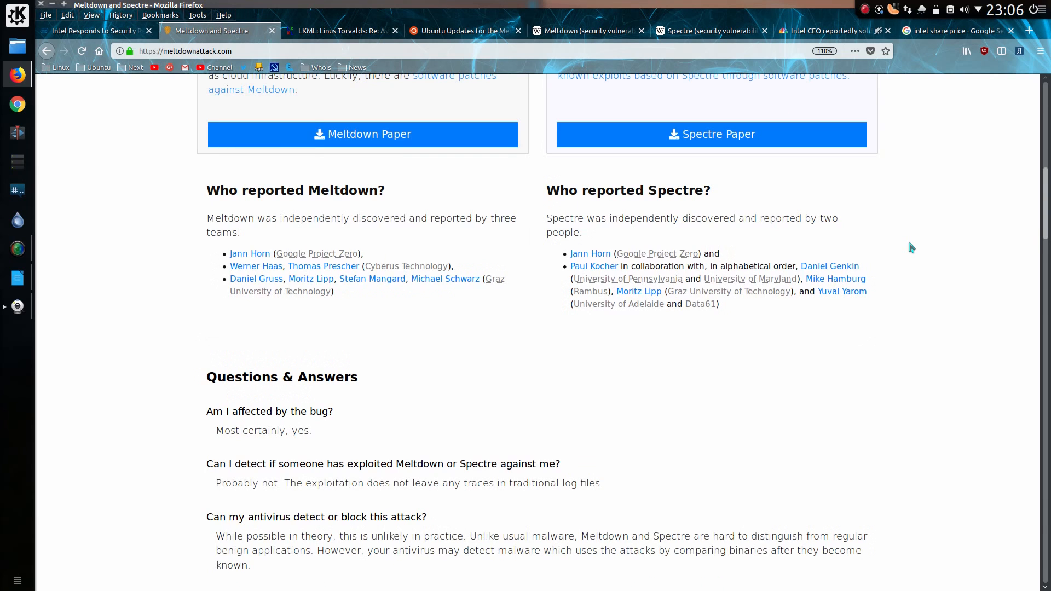
# - Switch back to Intel's newsroom 'Responds to Security Research Findings' statement
pyautogui.click(94, 30)
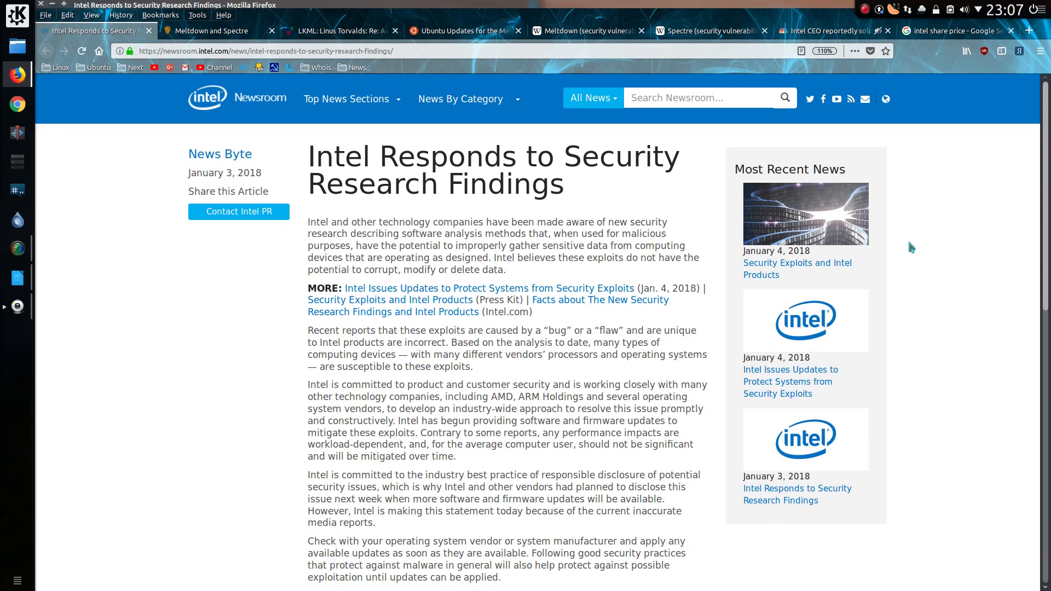
# - Scroll to the statement's closing paragraph and the Other News section
pyautogui.scroll(-3)
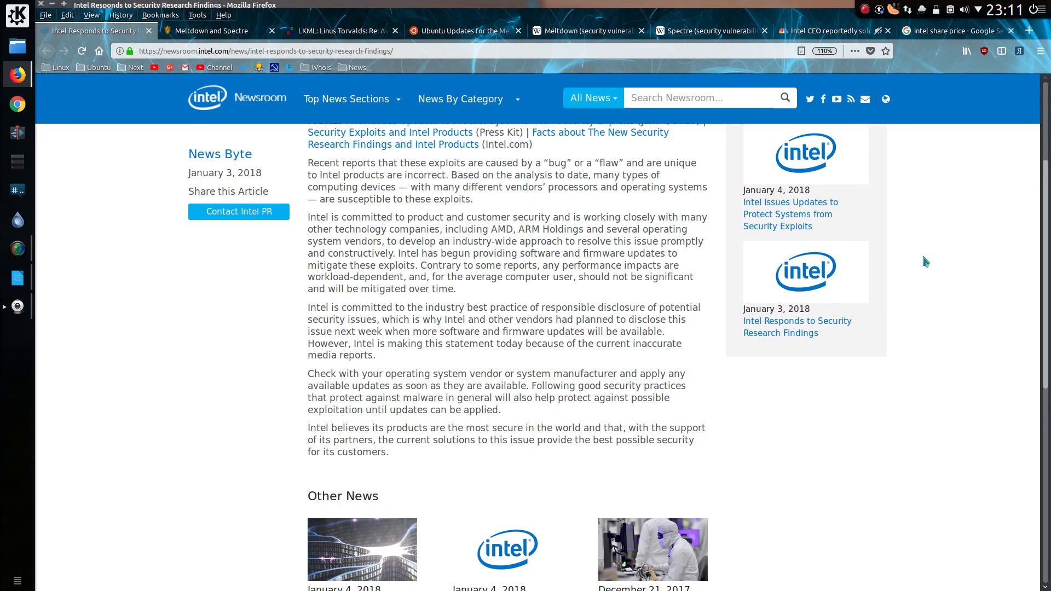
# - Switch to CNBC's 'Intel CEO reportedly sold shares' article
pyautogui.click(831, 30)
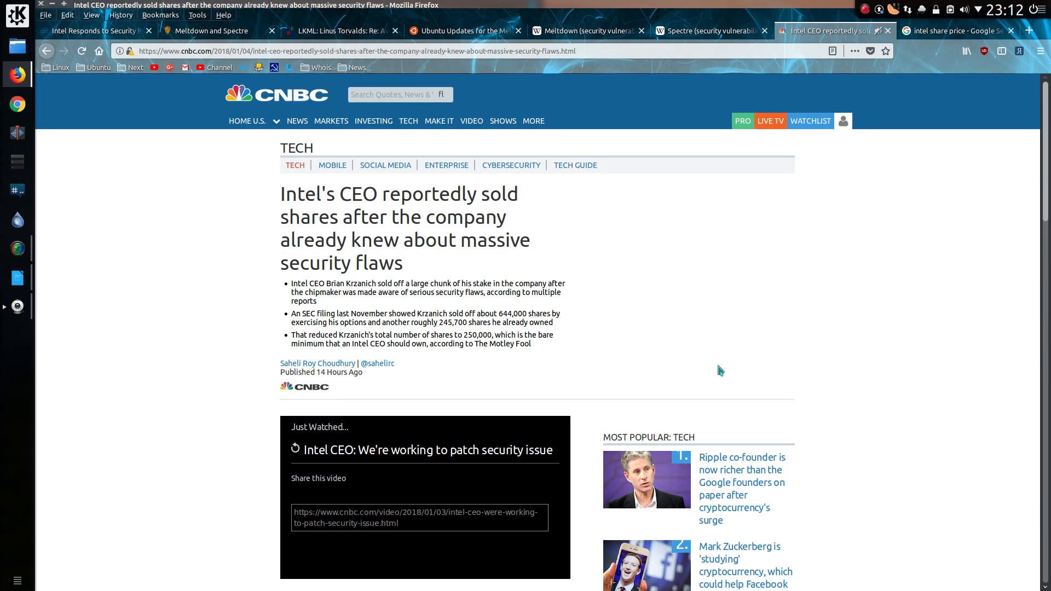
# - Switch to the Google results for 'intel share price' with the three-month stock chart
pyautogui.click(955, 31)
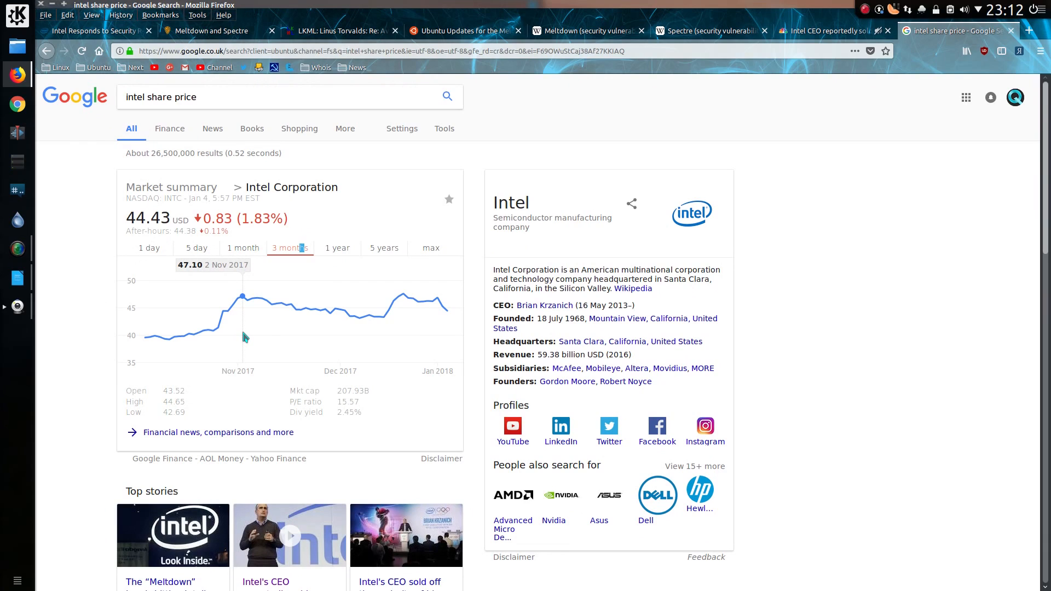
pyautogui.moveTo(299, 339)
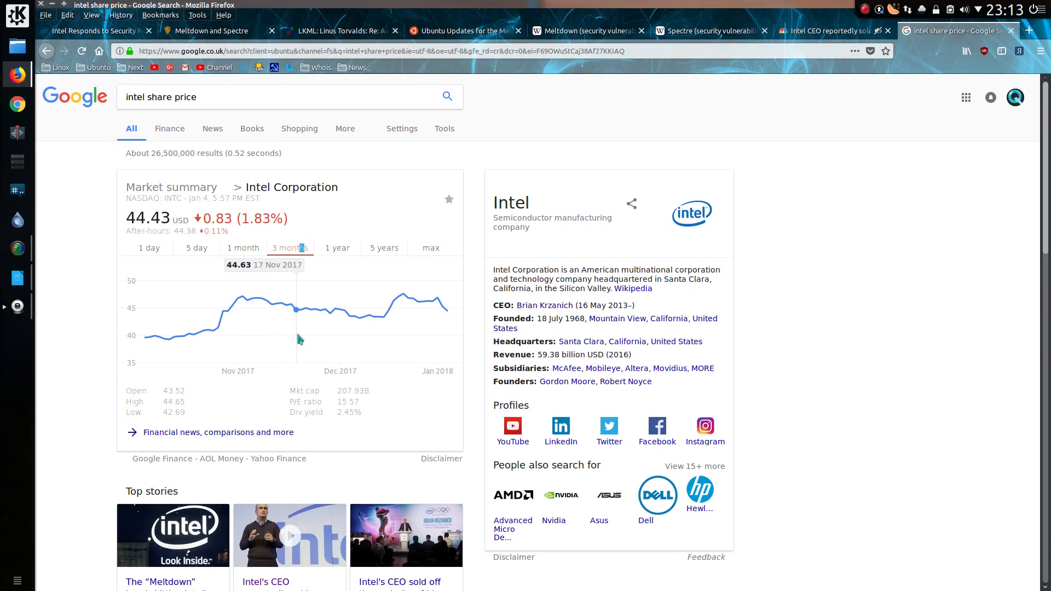
pyautogui.moveTo(302, 336)
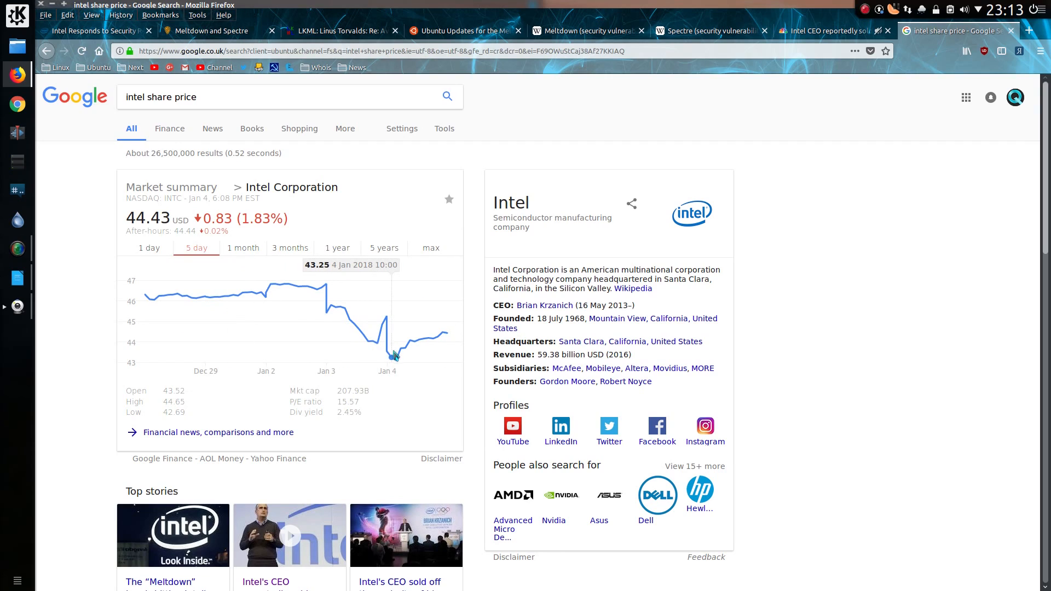
pyautogui.moveTo(447, 334)
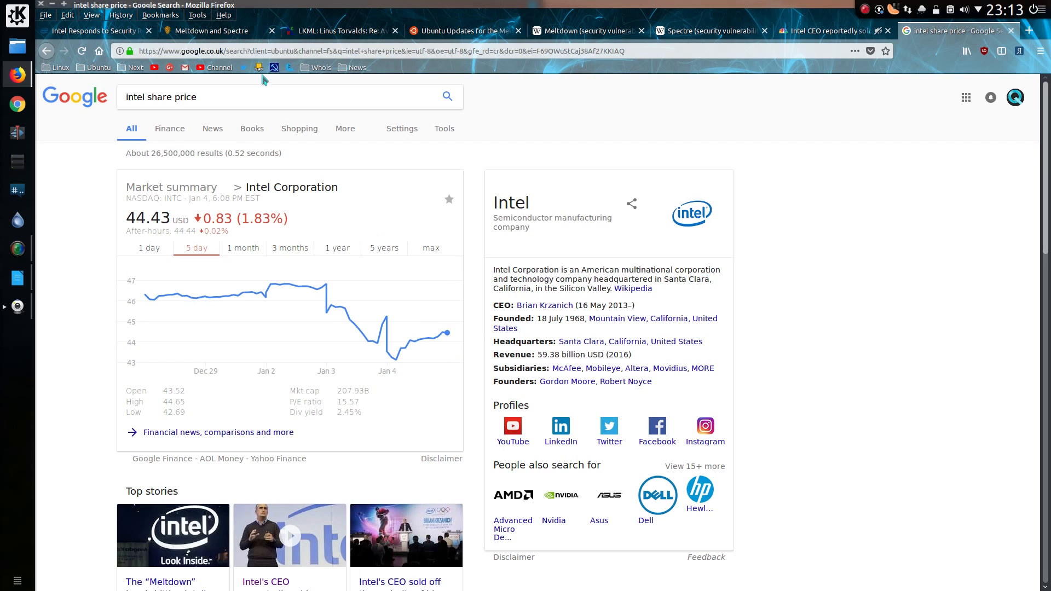
pyautogui.moveTo(94, 30)
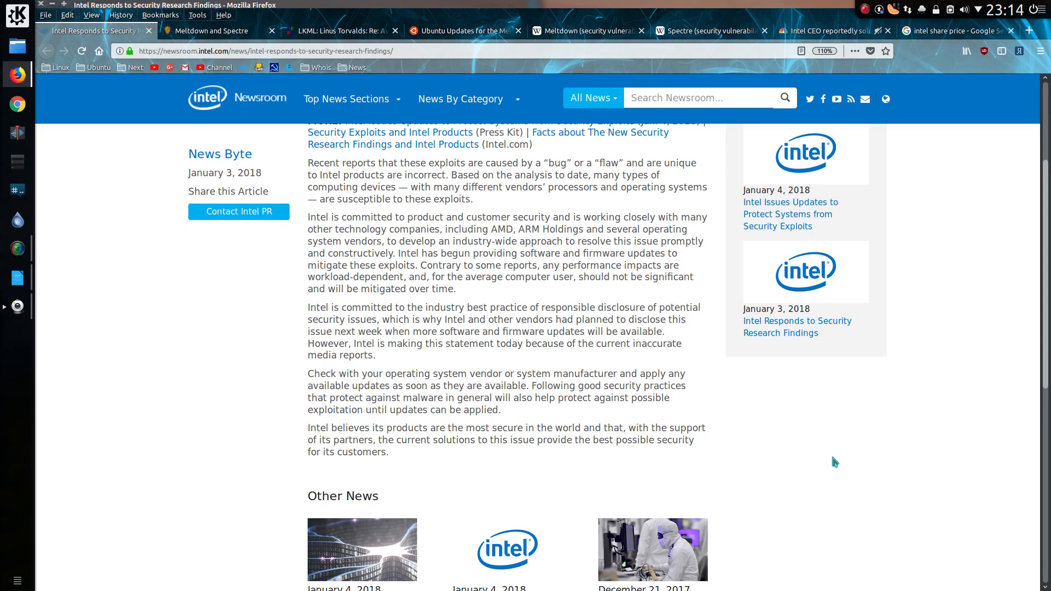
# - Switch to Linus Torvalds' LKML reply on avoiding speculative indirect calls in the kernel
pyautogui.click(342, 30)
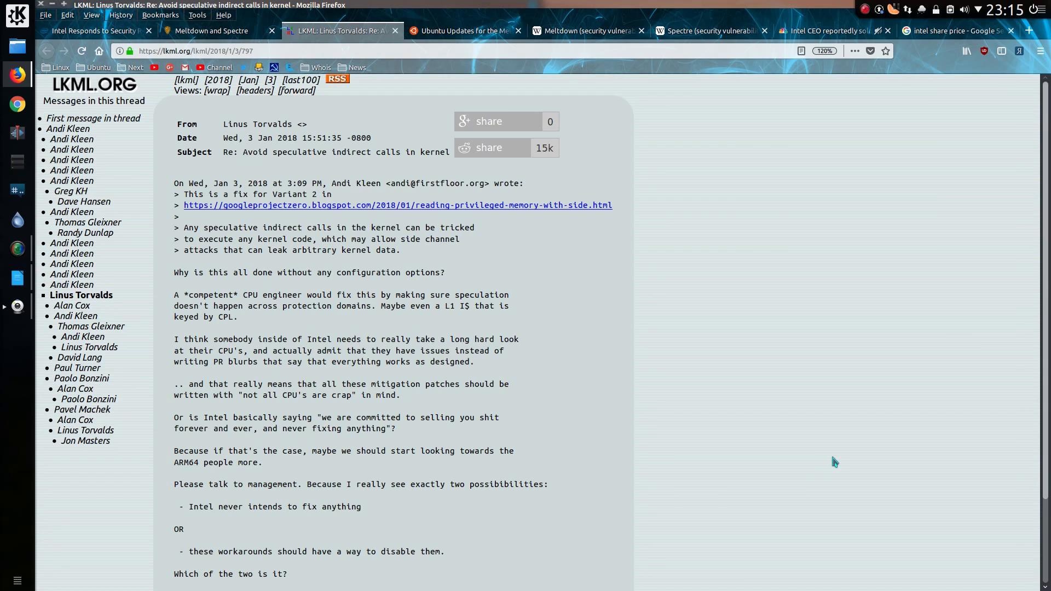
# - Show Ubuntu's Meltdown/Spectre updates post and scroll to Dustin Kirkland's sign-off
pyautogui.click(462, 30)
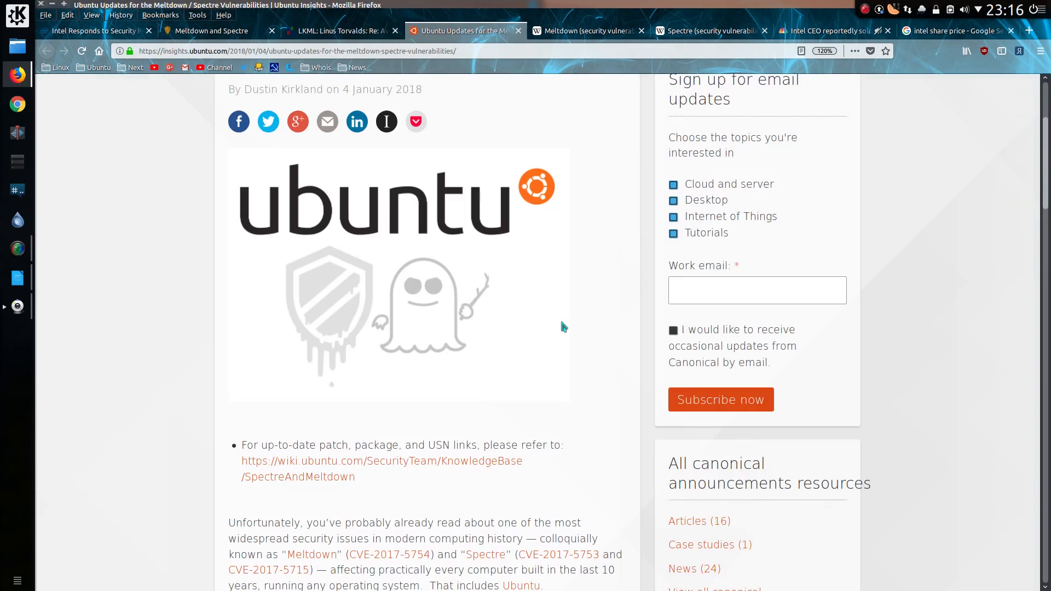
pyautogui.scroll(-3)
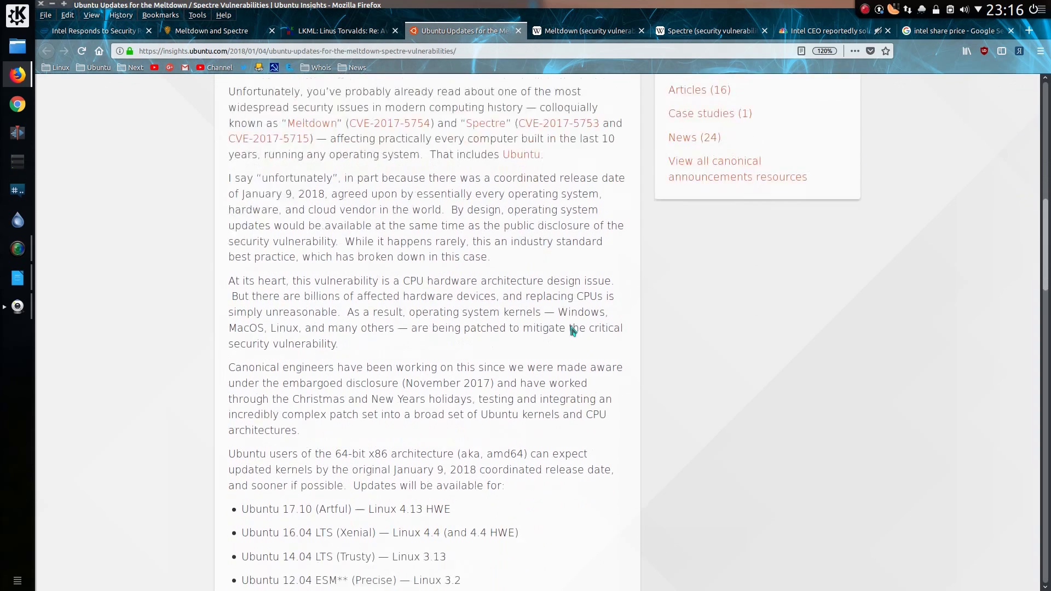
pyautogui.scroll(-3)
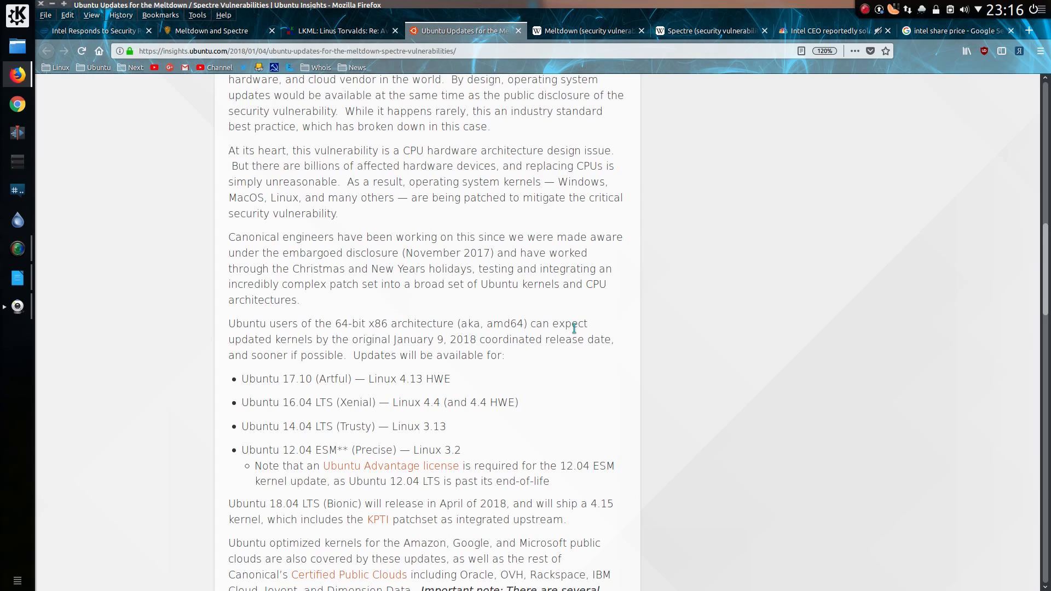
pyautogui.moveTo(722, 330)
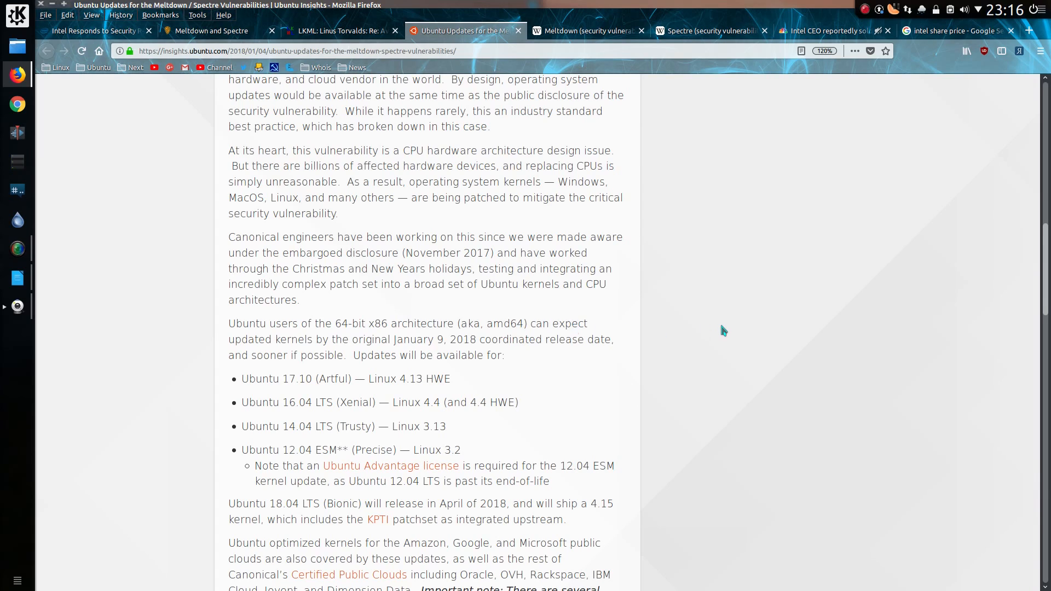
pyautogui.moveTo(726, 329)
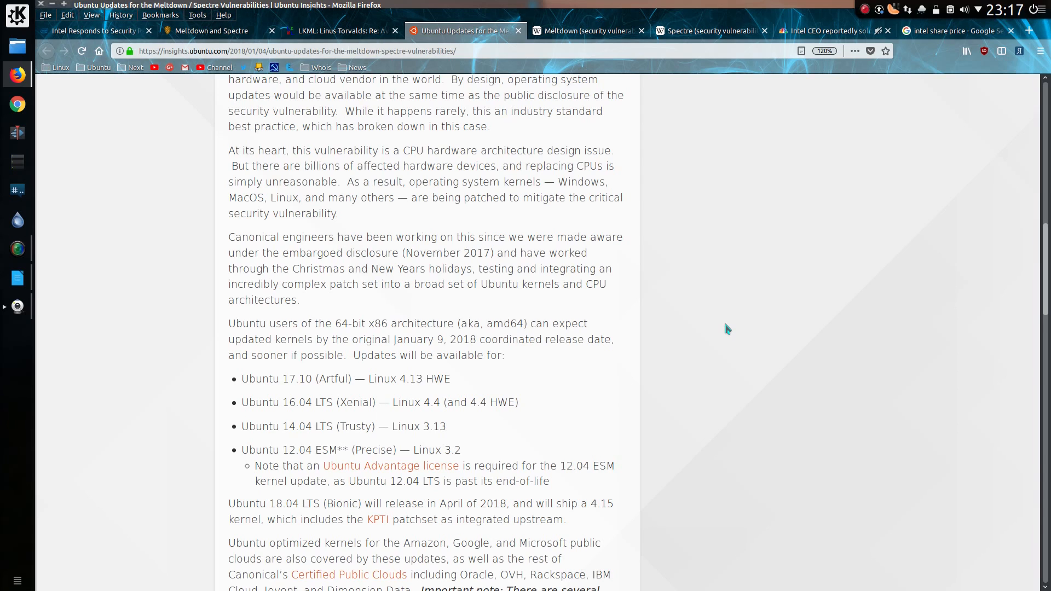
pyautogui.scroll(-3)
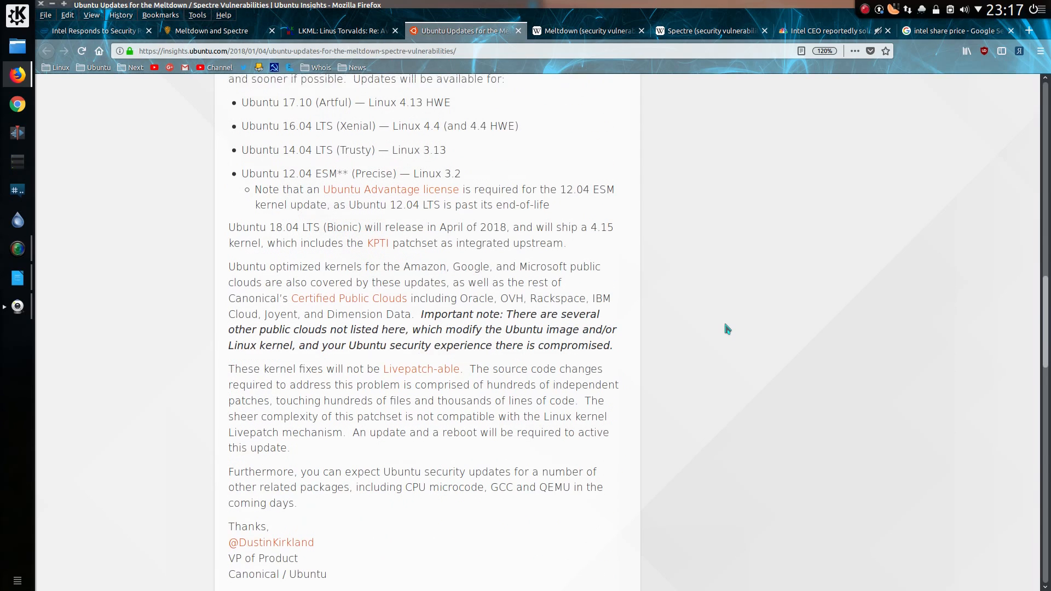